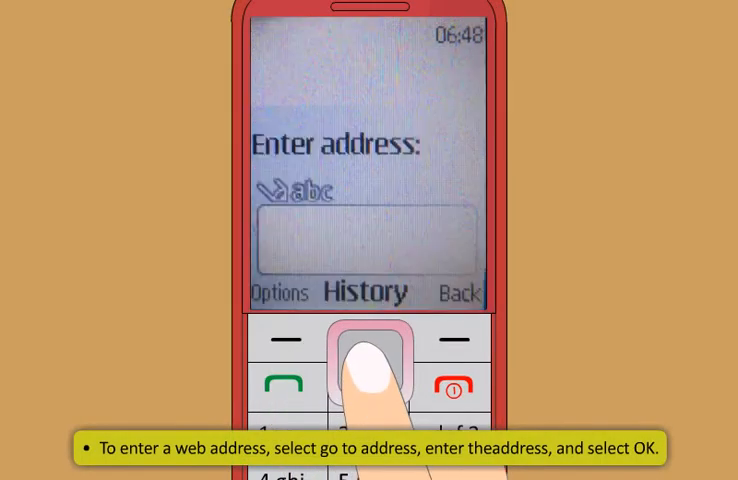
{"action": "type", "text": "www.li"}
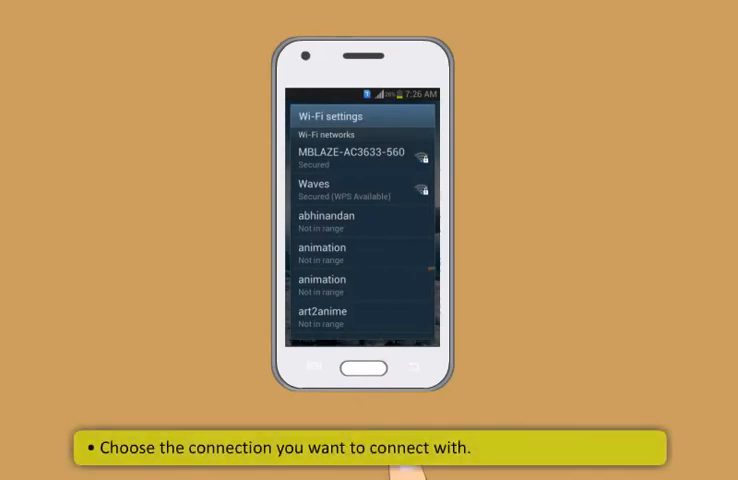
{"action": "left_click", "coordinate": [364, 188]}
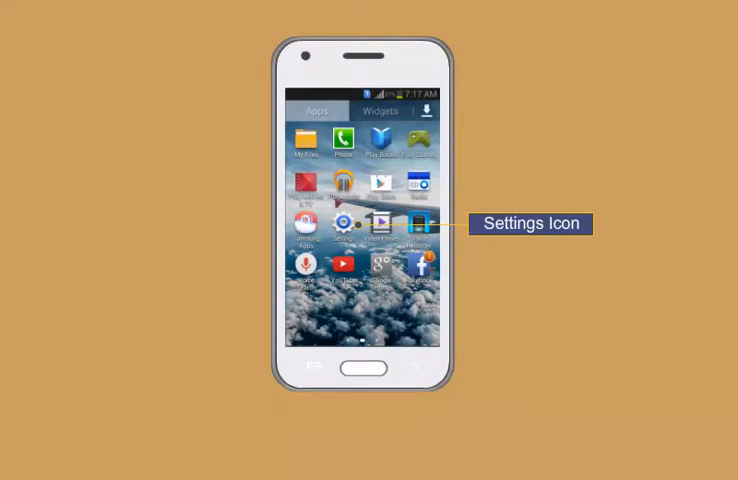
Step: Enable mobile data via Settings, Wireless and networks, Mobile networks, then reach the Wi-Fi notification slide
{"action": "left_click", "coordinate": [372, 92]}
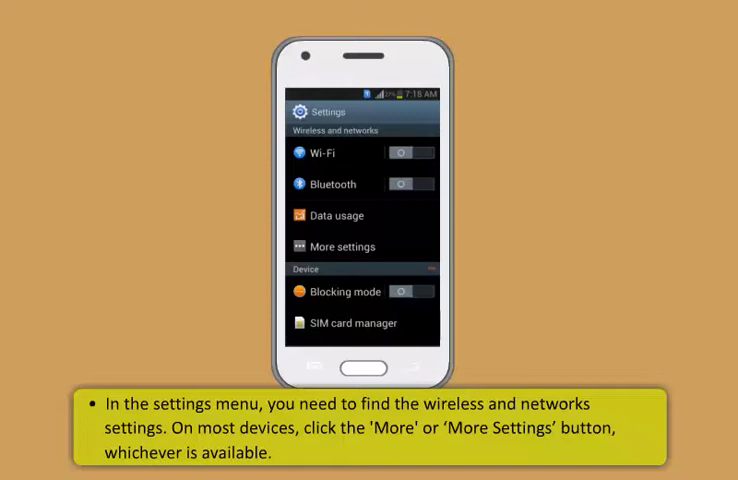
{"action": "left_click", "coordinate": [344, 246]}
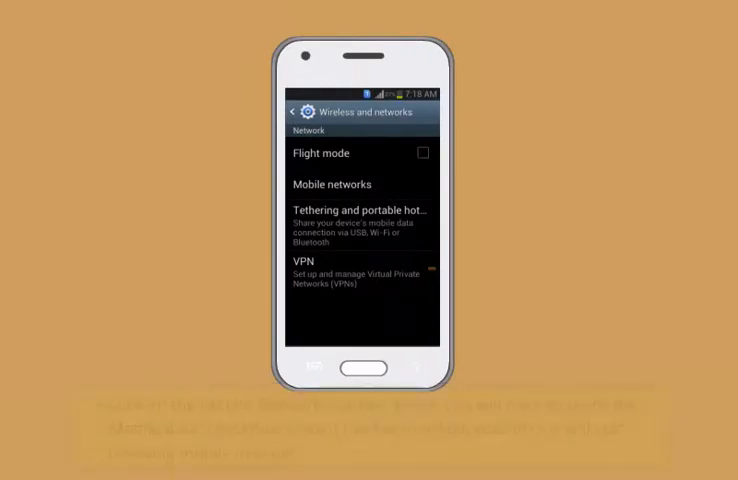
{"action": "left_click", "coordinate": [332, 184]}
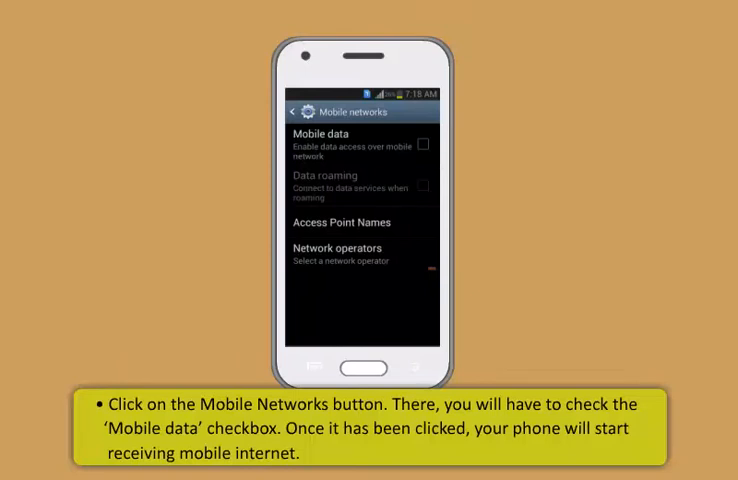
{"action": "left_click", "coordinate": [422, 144]}
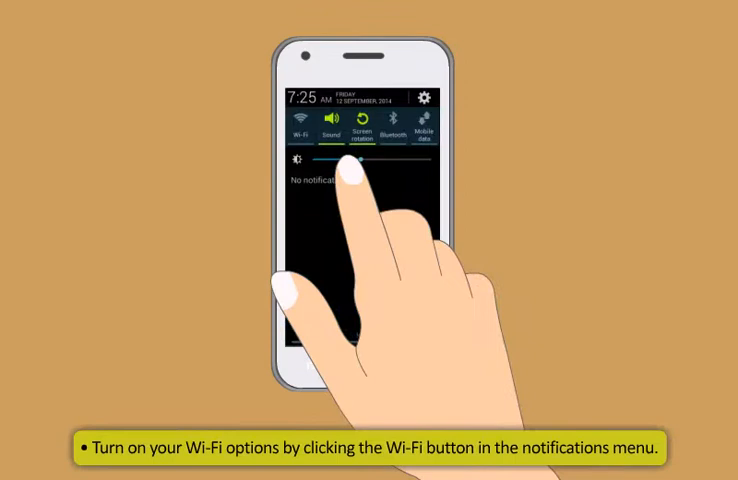
Step: Select the Waves Wi-Fi network, enter 'password' and connect, moving on to the laptop slide
{"action": "left_click", "coordinate": [300, 130]}
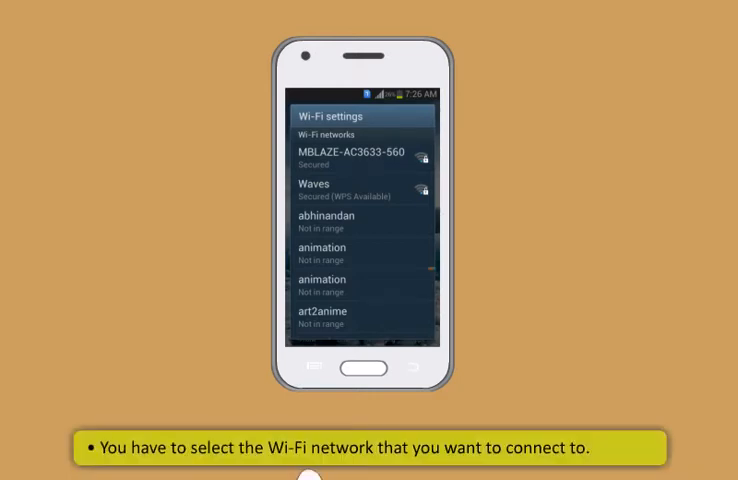
{"action": "left_click", "coordinate": [360, 188]}
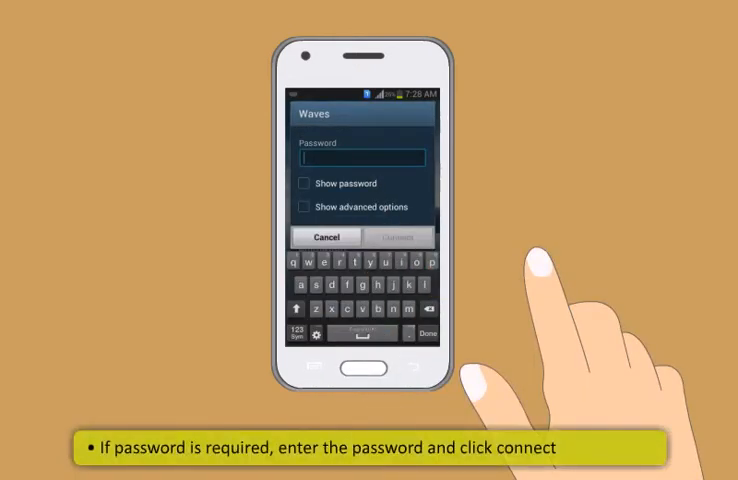
{"action": "type", "text": "password"}
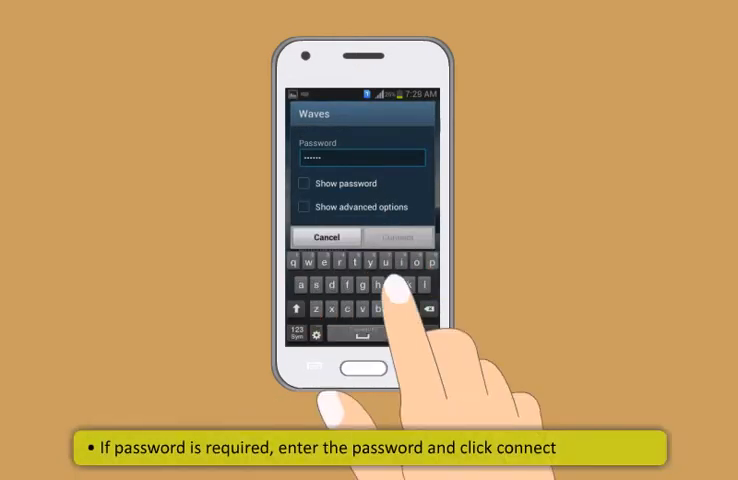
{"action": "left_click", "coordinate": [396, 236]}
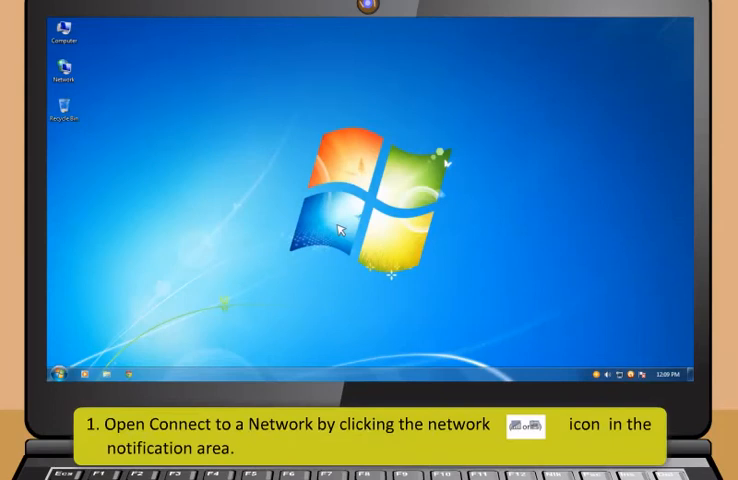
Step: Enter APN and user name 'connection1', continue, and keep the auto-connect settings
{"action": "left_click", "coordinate": [624, 374]}
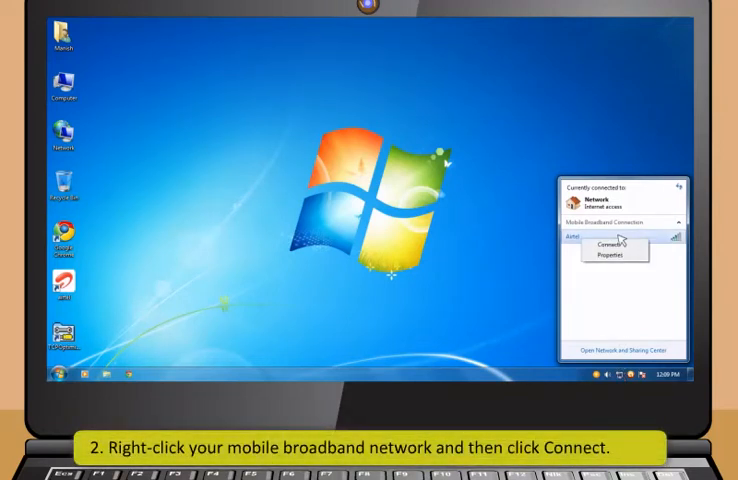
{"action": "left_click", "coordinate": [610, 246]}
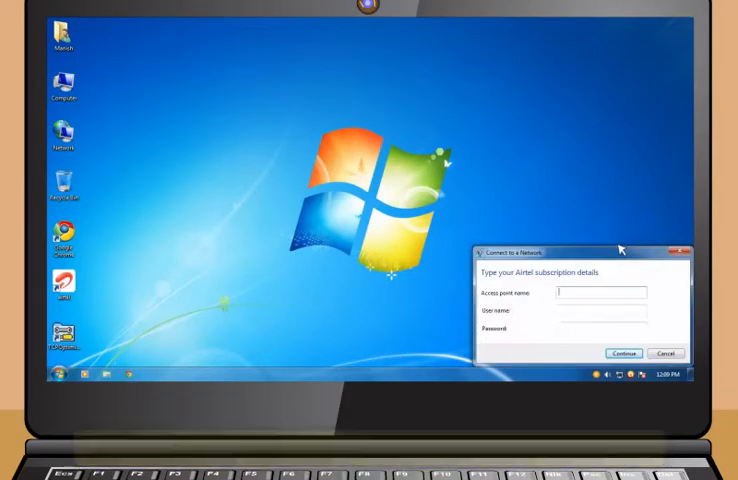
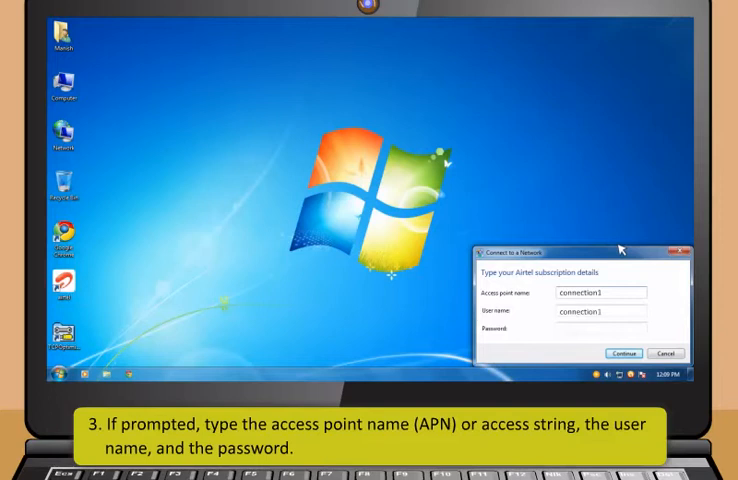
{"action": "left_click", "coordinate": [624, 352]}
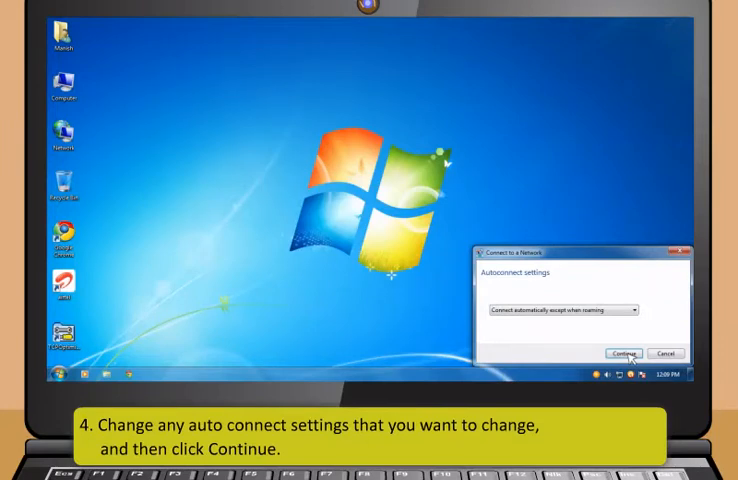
{"action": "left_click", "coordinate": [622, 352]}
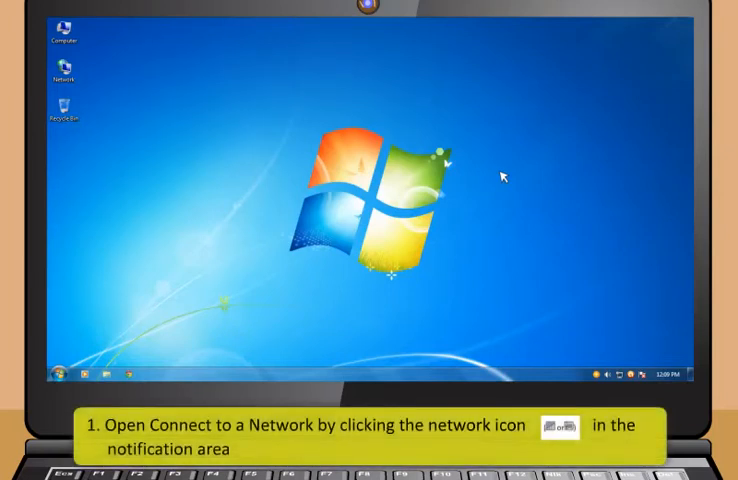
{"action": "mouse_move", "coordinate": [624, 372]}
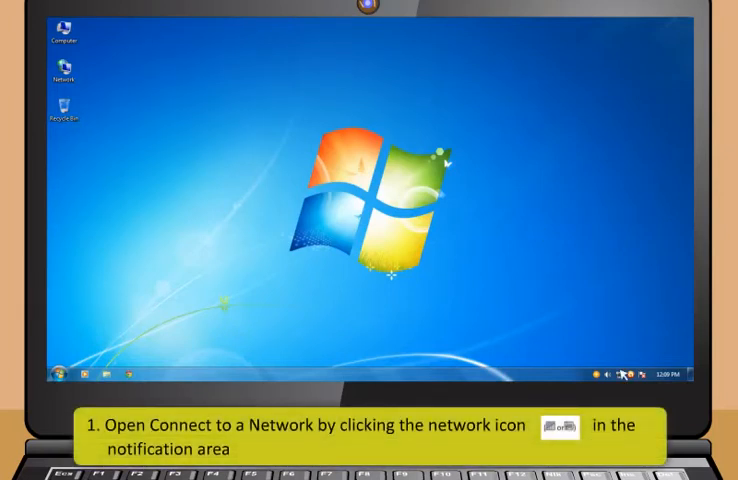
Step: Connect to the mobile broadband network from the notification-area network list
{"action": "left_click", "coordinate": [628, 374]}
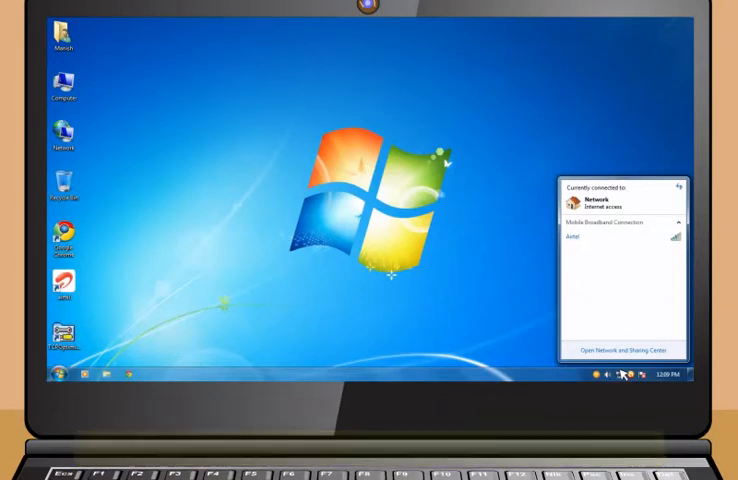
{"action": "left_click", "coordinate": [576, 236]}
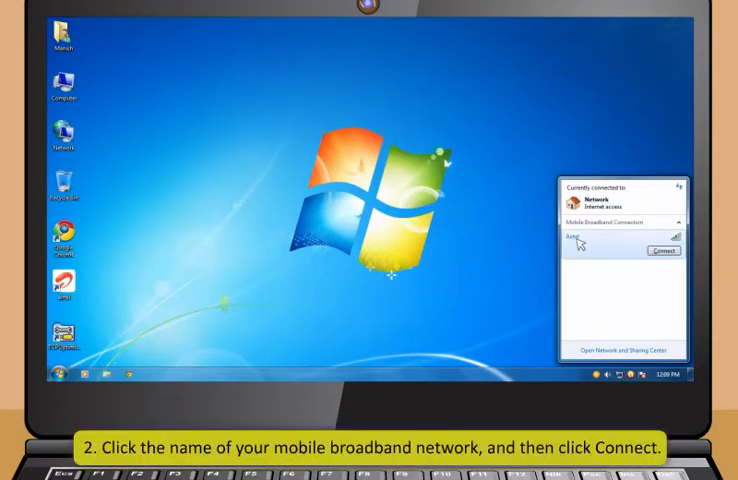
{"action": "left_click", "coordinate": [662, 252]}
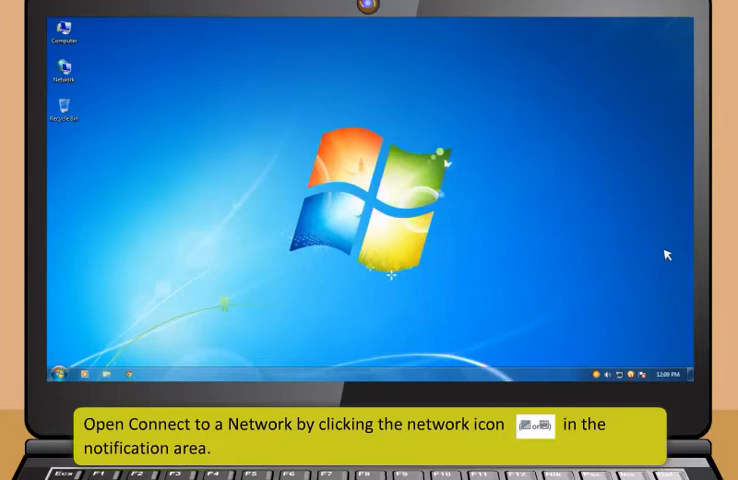
Step: Disconnect from the mobile broadband network via the notification-area network list
{"action": "left_click", "coordinate": [620, 376]}
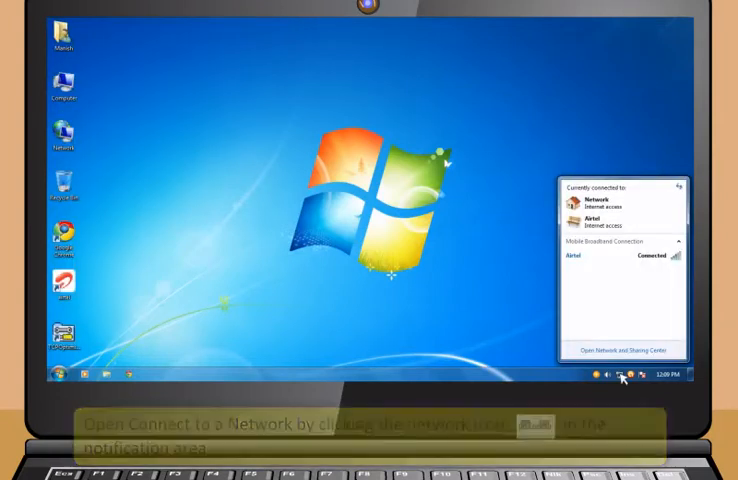
{"action": "left_click", "coordinate": [576, 256]}
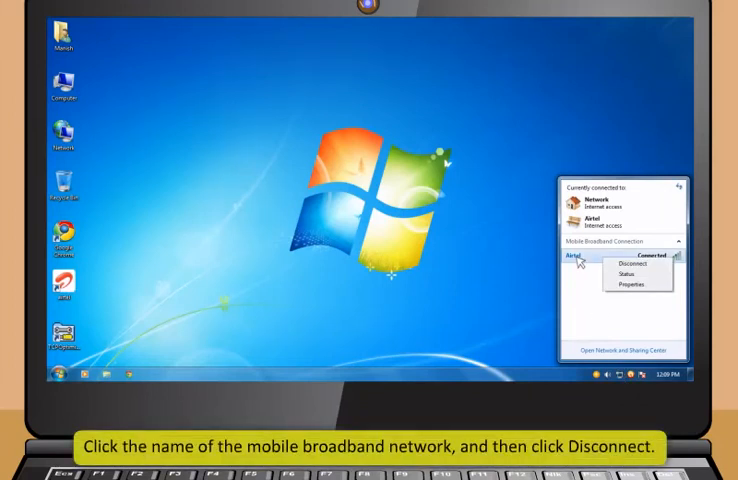
{"action": "left_click", "coordinate": [632, 264]}
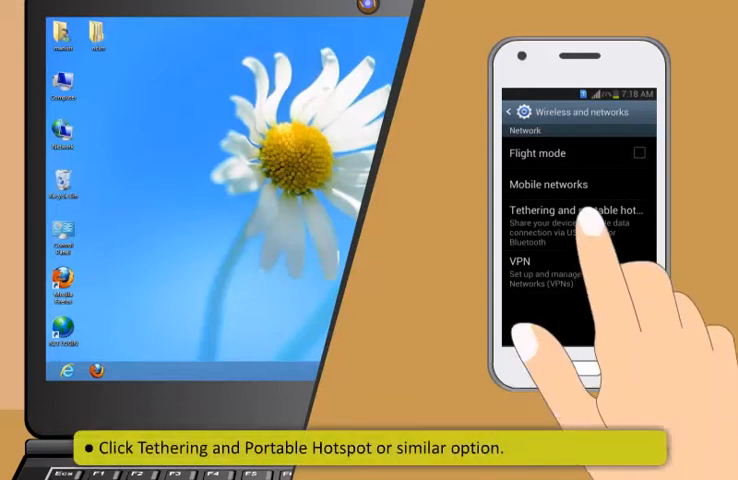
Step: Switch on Portable Wi-Fi hotspot under Tethering and portable hotspot
{"action": "left_click", "coordinate": [580, 216]}
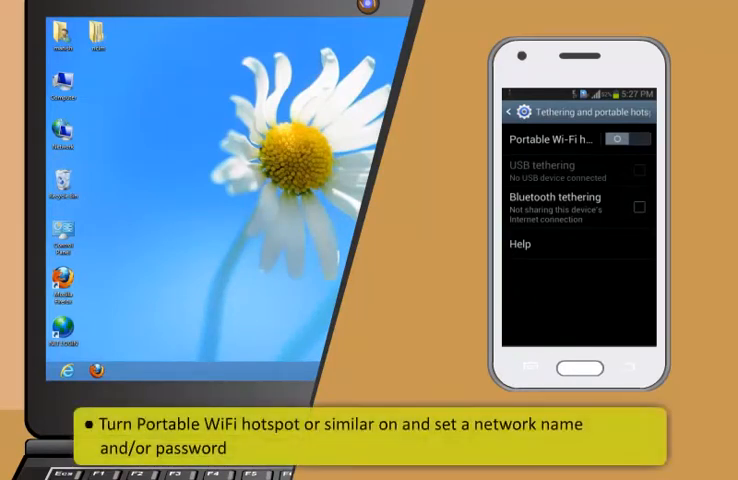
{"action": "left_click", "coordinate": [626, 140]}
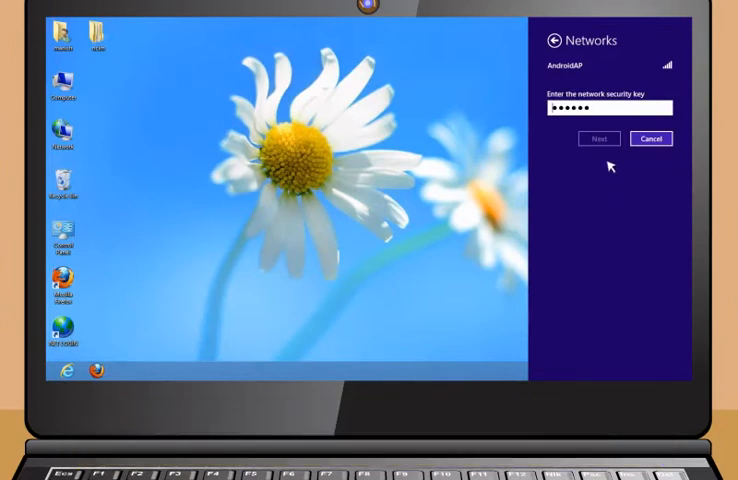
Step: Confirm the AndroidAP hotspot's security key with Next to join the network
{"action": "left_click", "coordinate": [650, 138]}
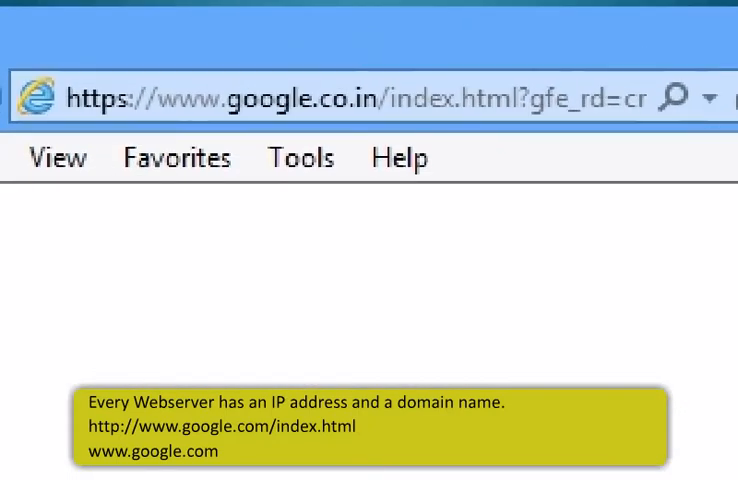
Step: Advance to the Windows 7 desktop slide defining web browsers
{"action": "left_click", "coordinate": [360, 96]}
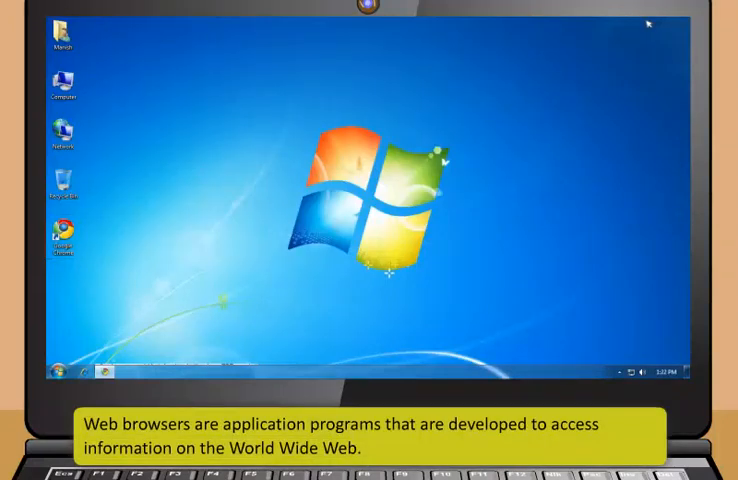
{"action": "left_click", "coordinate": [64, 236]}
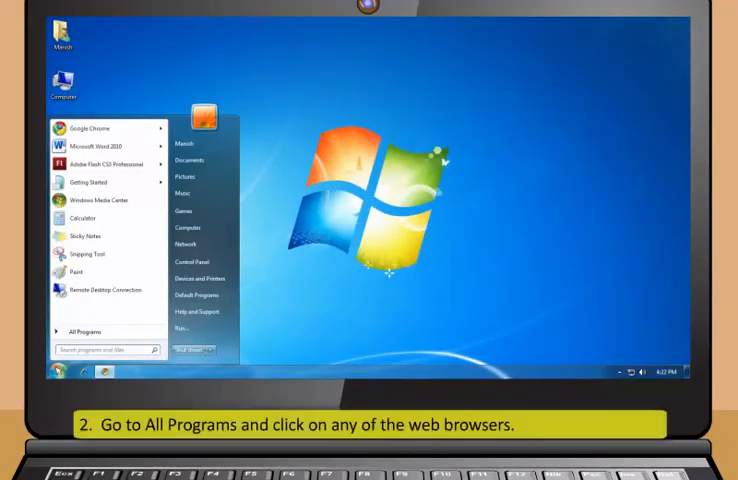
Step: Expand All Programs in the simulated Start menu and launch the browser to Google
{"action": "left_click", "coordinate": [86, 332]}
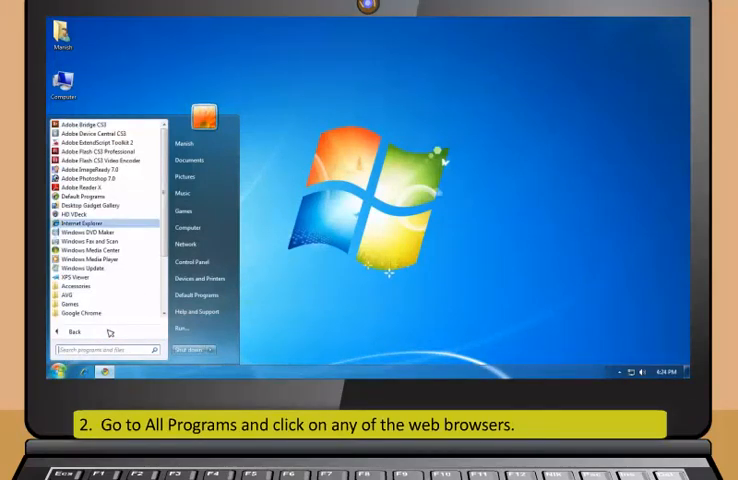
{"action": "left_click", "coordinate": [80, 224]}
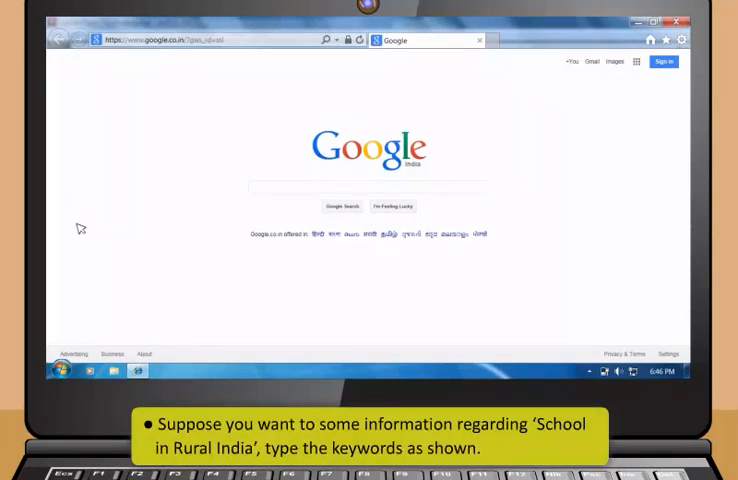
Step: Search Google for 'Schools in Rural India' to show the matching results
{"action": "type", "text": "Schools in Rural India"}
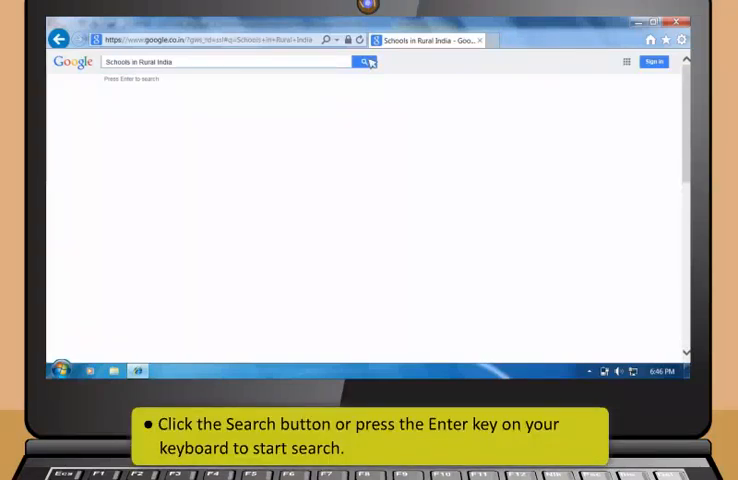
{"action": "left_click", "coordinate": [364, 60]}
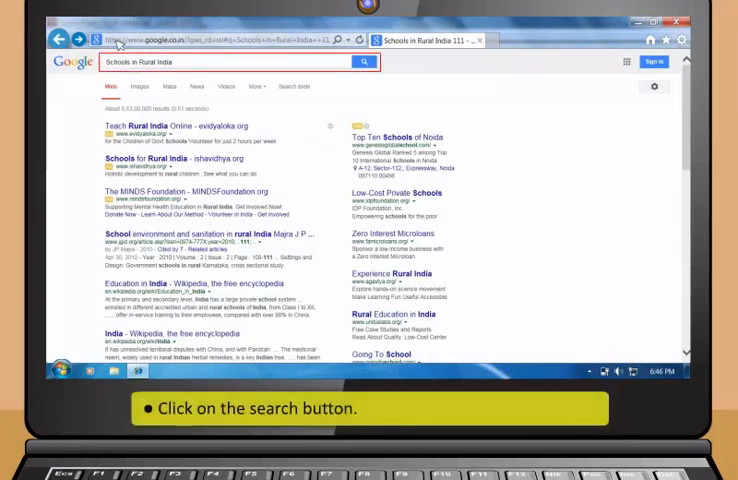
Step: Rerun the 'Schools in Rural India' Google search to refresh the results
{"action": "left_click", "coordinate": [364, 62]}
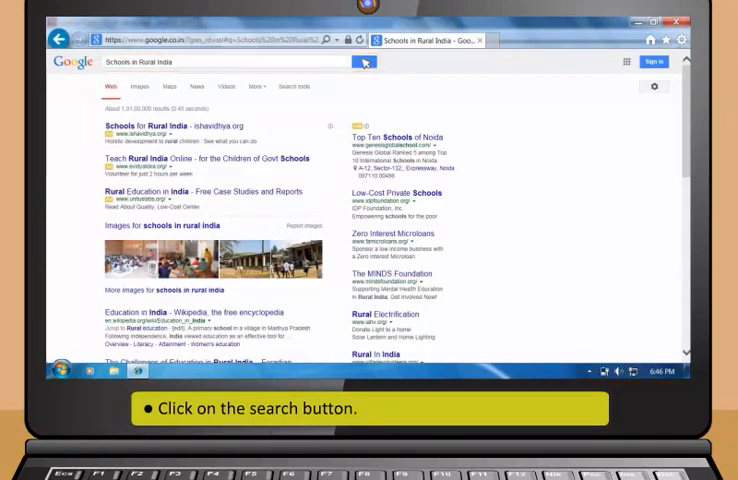
{"action": "left_click", "coordinate": [364, 62]}
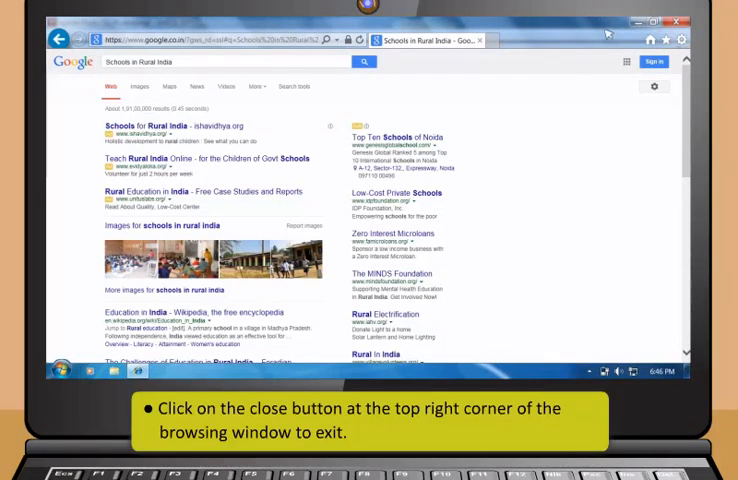
{"action": "mouse_move", "coordinate": [680, 24]}
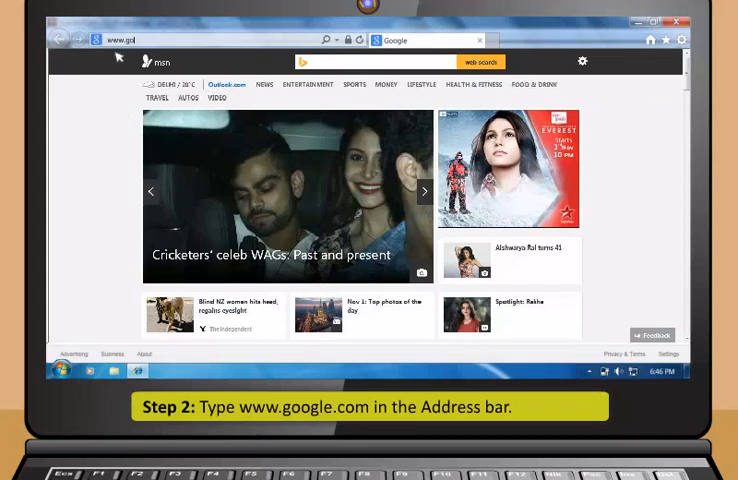
{"action": "type", "text": "www.google.com"}
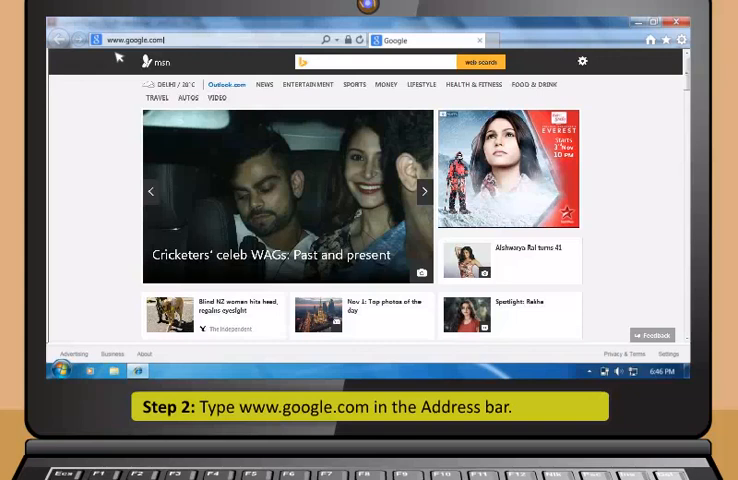
{"action": "key", "text": "Return"}
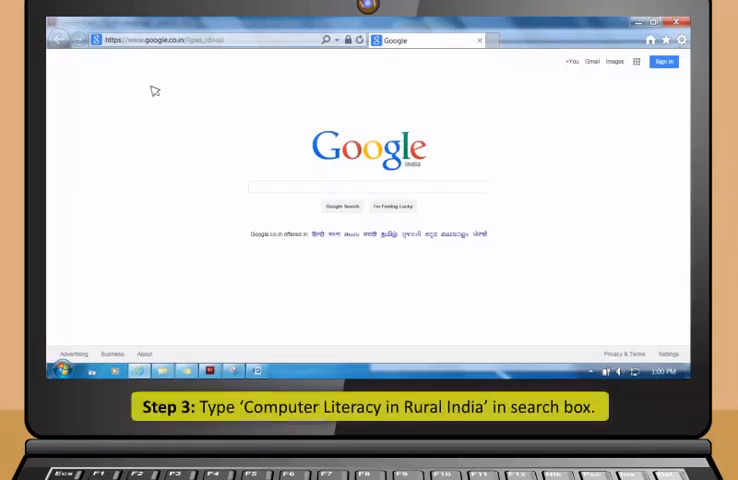
{"action": "type", "text": "Computer Literacy in Rural India"}
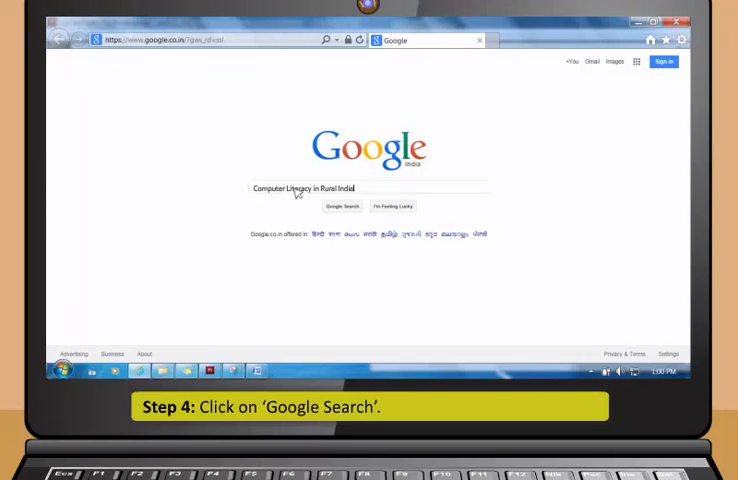
{"action": "left_click", "coordinate": [340, 208]}
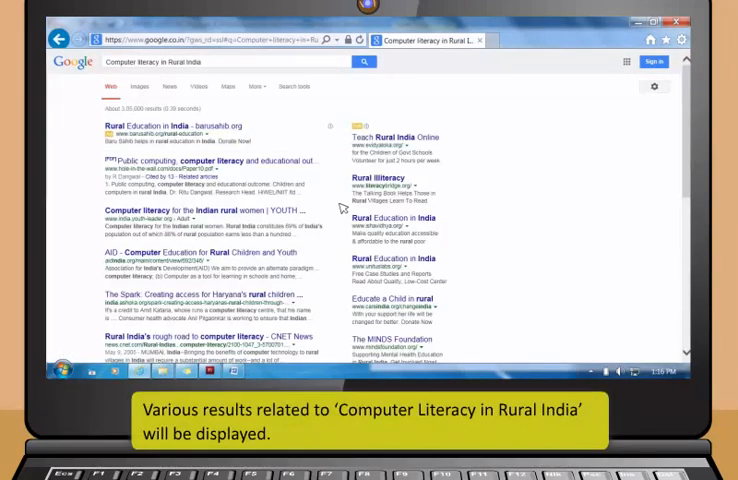